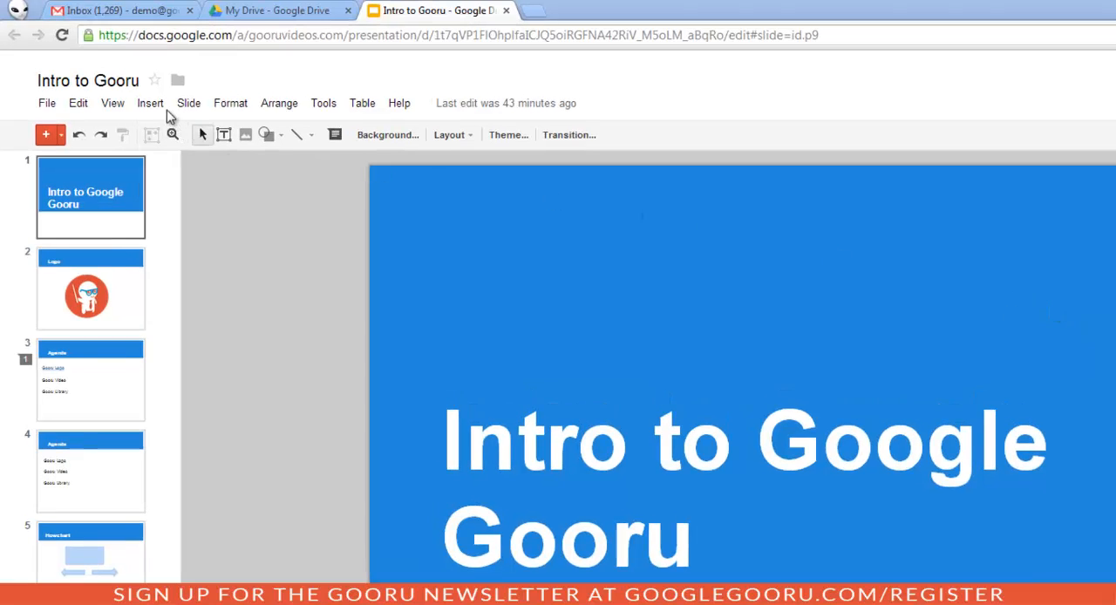
Post the comment 'I am not sure this presentation theme is the best option' on the title slide.
left_click(150, 103)
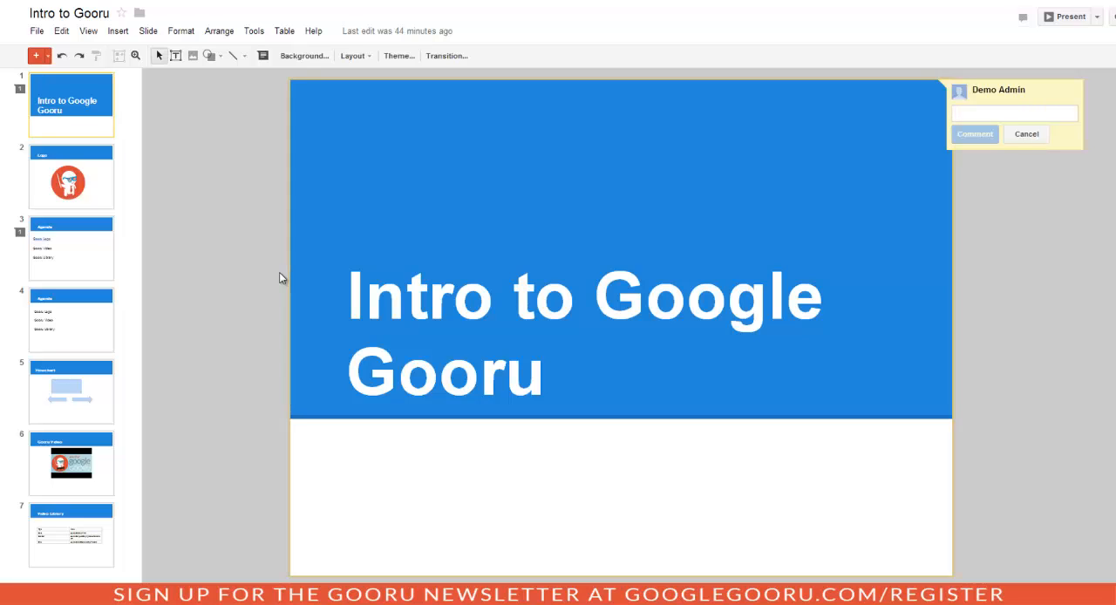
type("I am not sure this presentation theme is the best option")
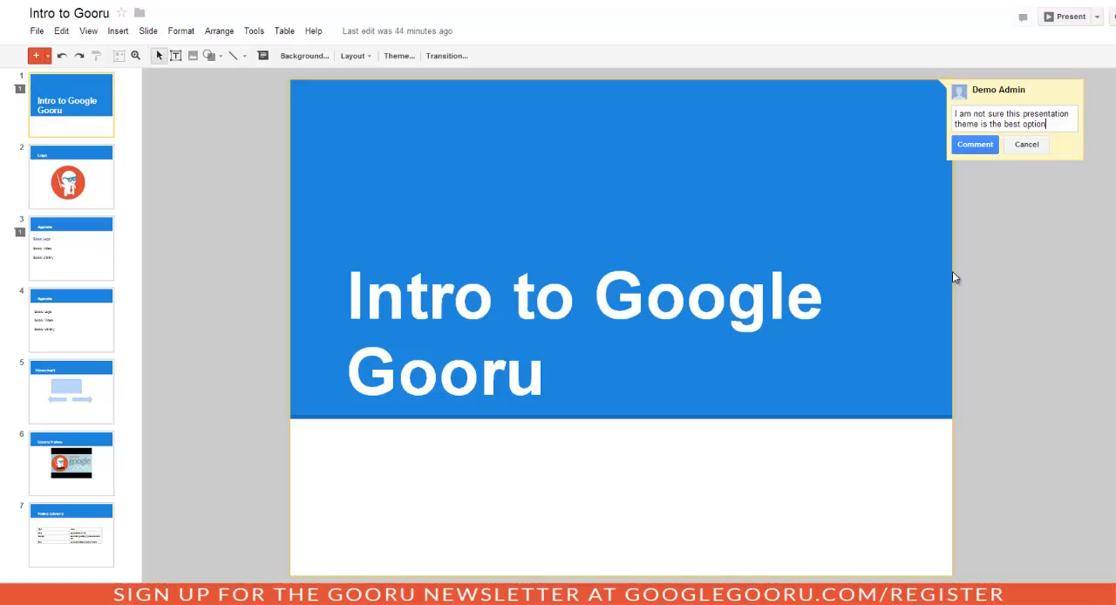
left_click(973, 143)
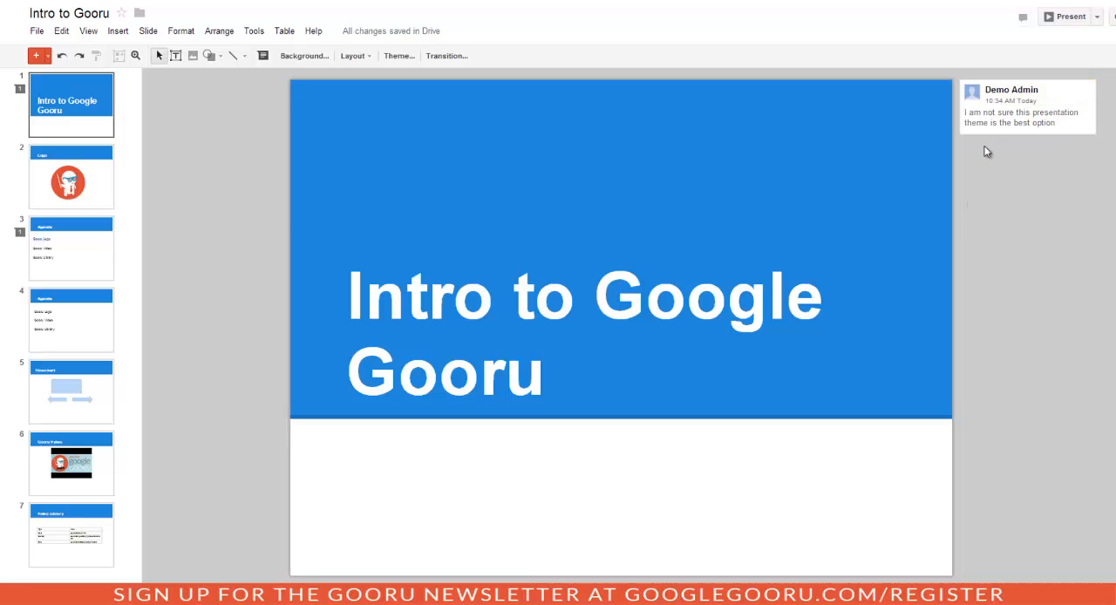
mouse_move(885, 251)
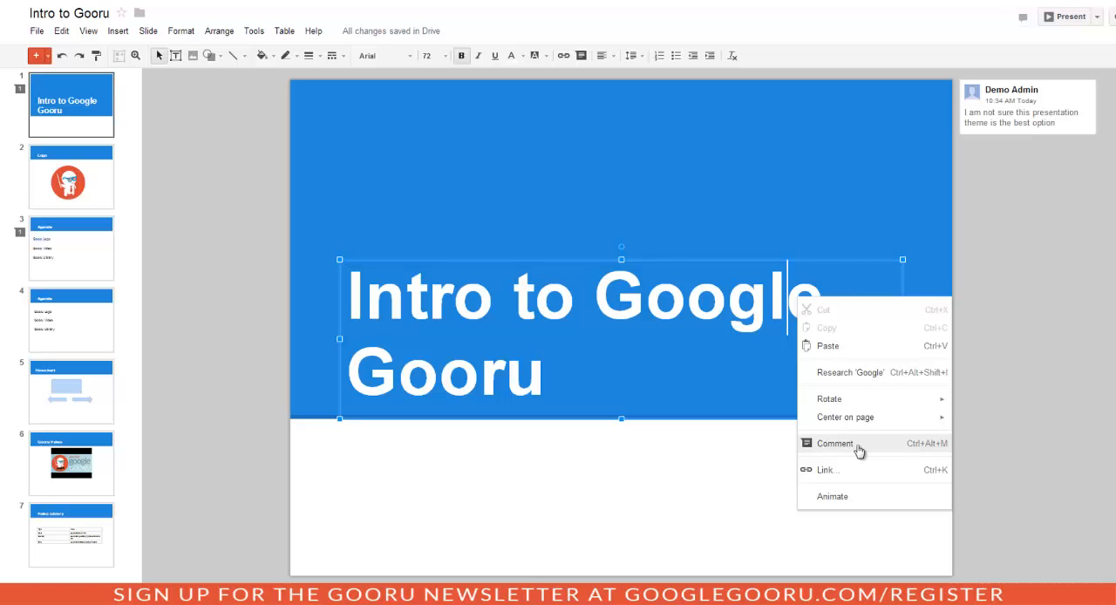
Post the comment 'maybe we should change the title to be more specific' on the title text.
left_click(834, 443)
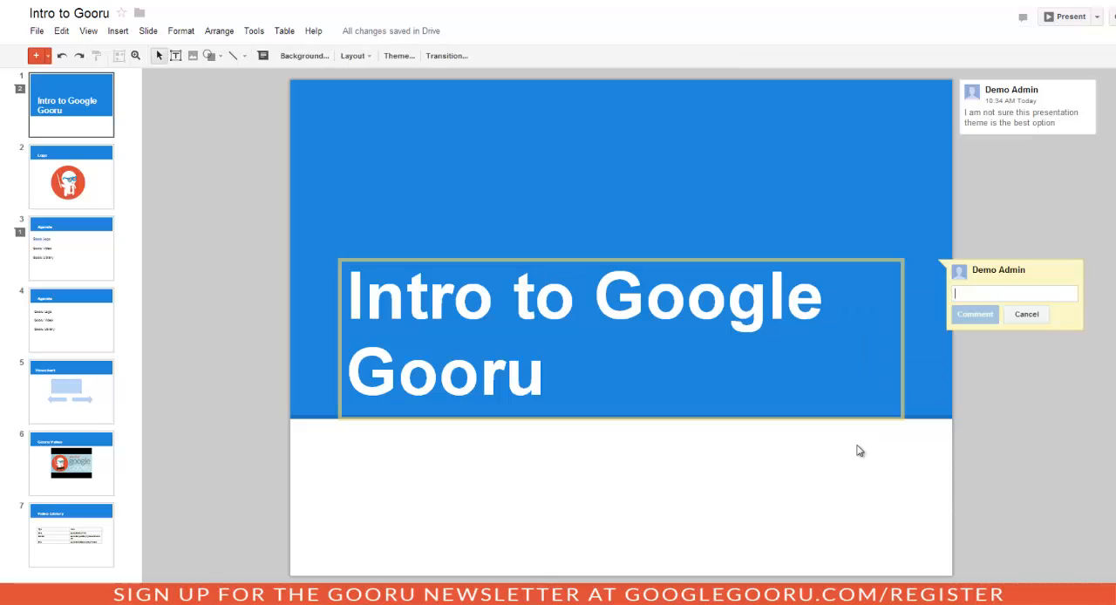
type("maybe we should change the title to be more specific")
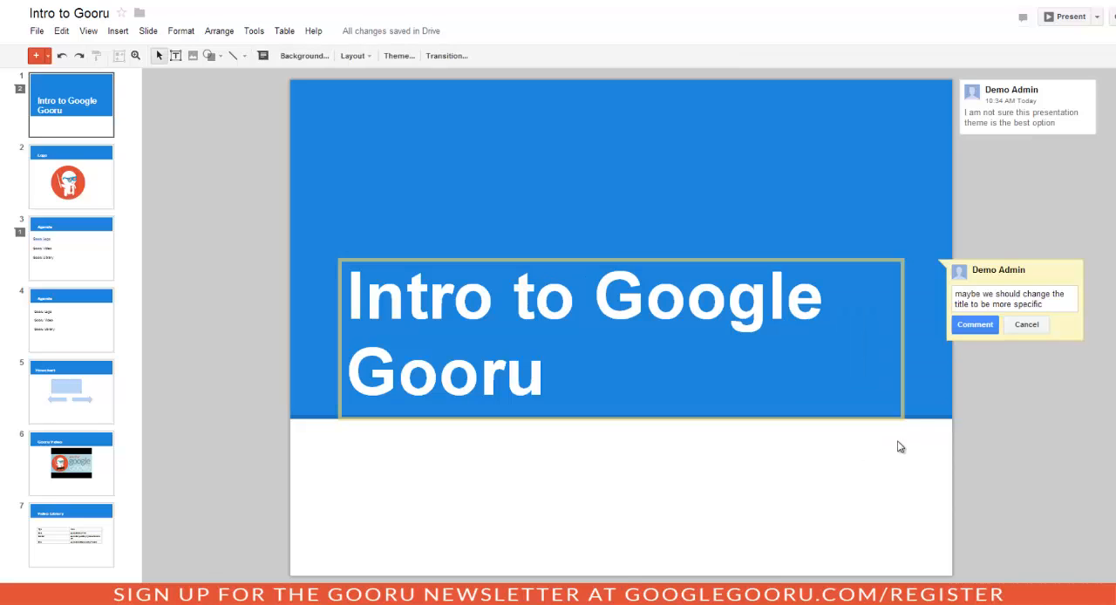
left_click(973, 324)
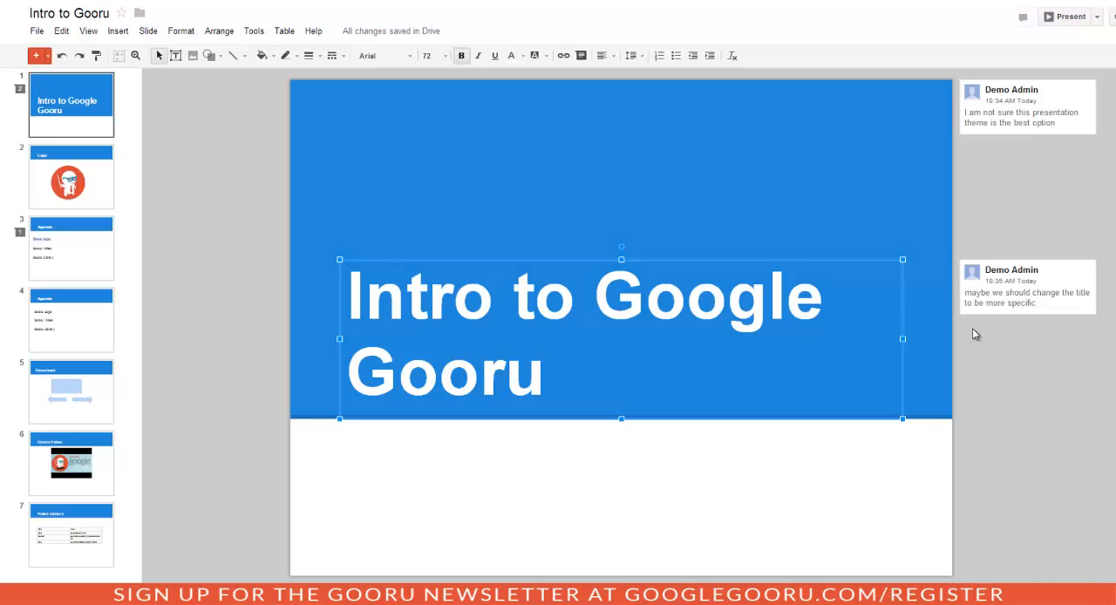
mouse_move(139, 182)
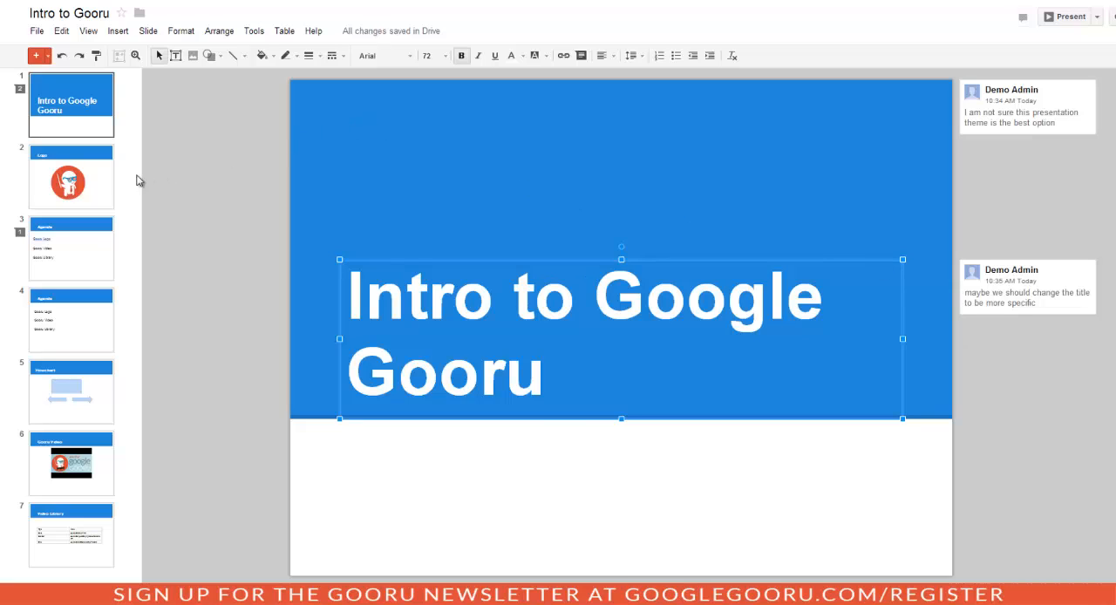
Start a new comment on the logo image on slide 2, ready for typing.
left_click(70, 178)
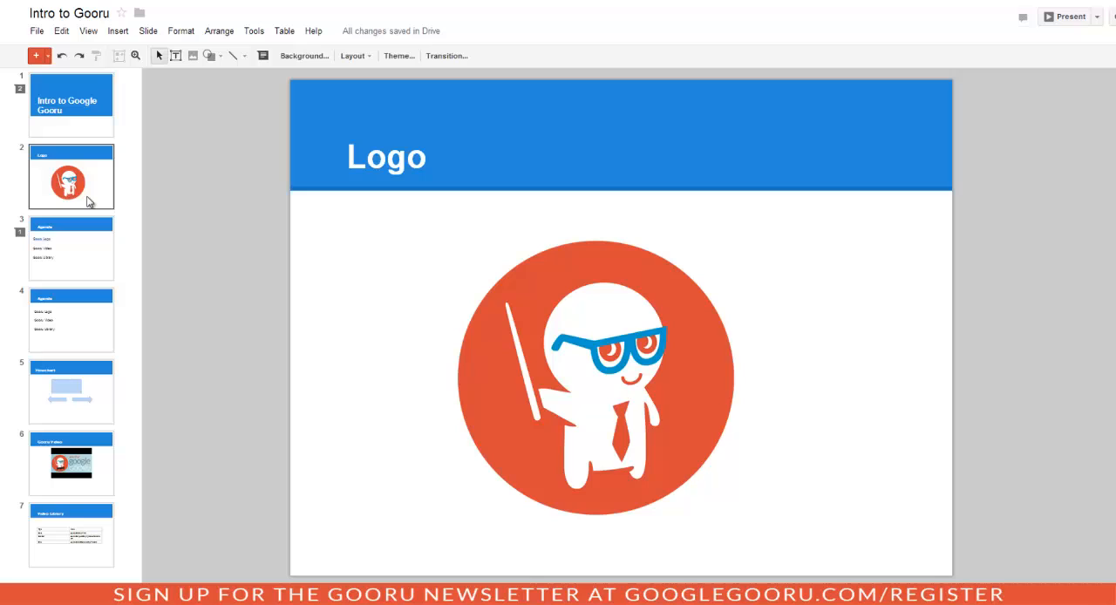
mouse_move(450, 373)
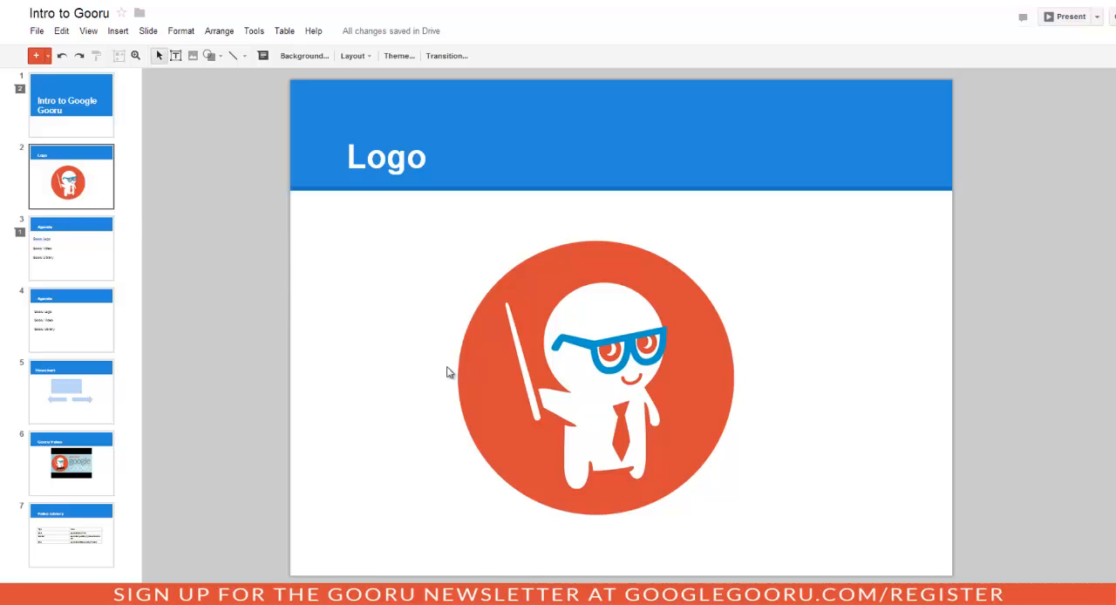
right_click(593, 375)
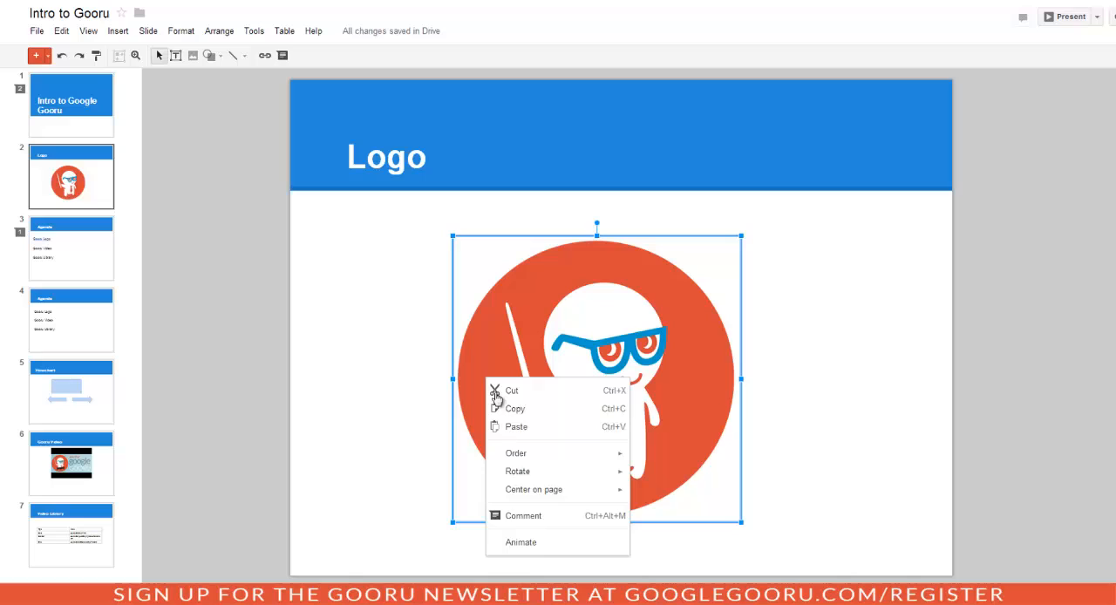
mouse_move(523, 519)
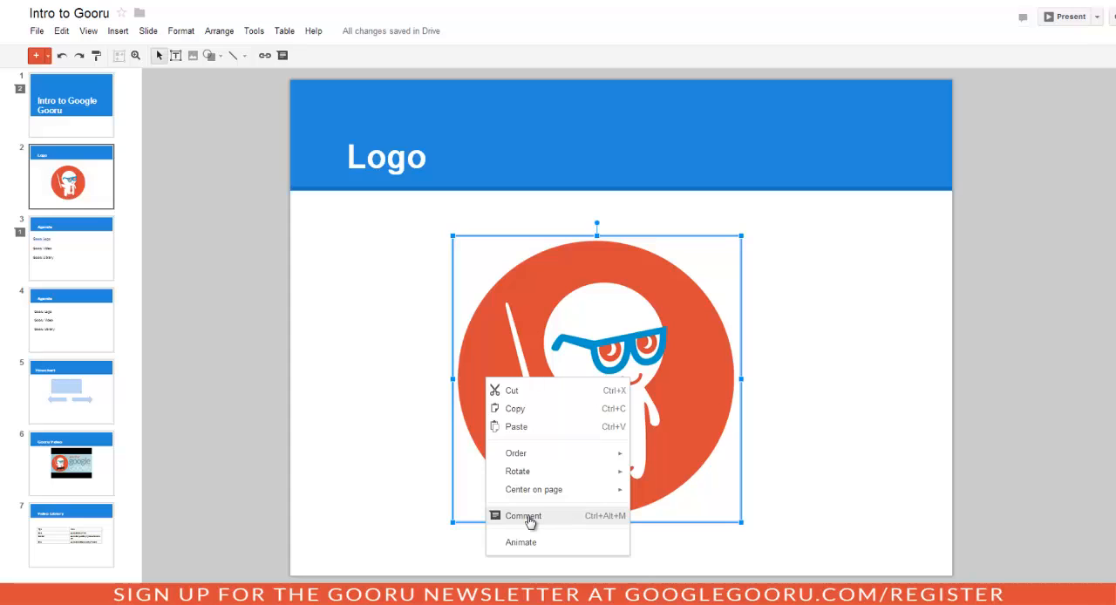
left_click(523, 516)
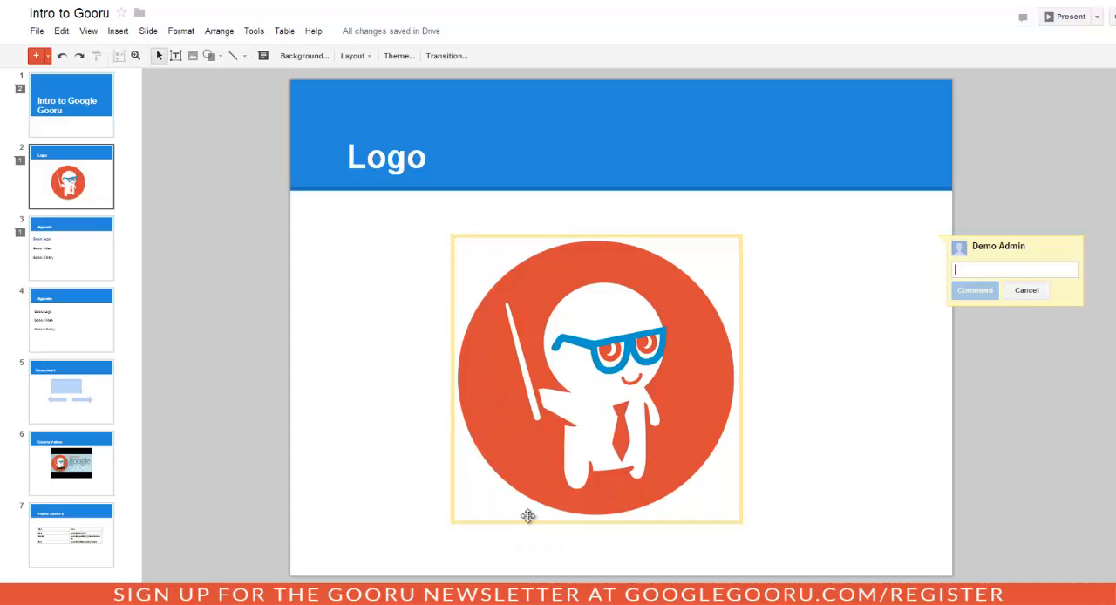
left_click(973, 289)
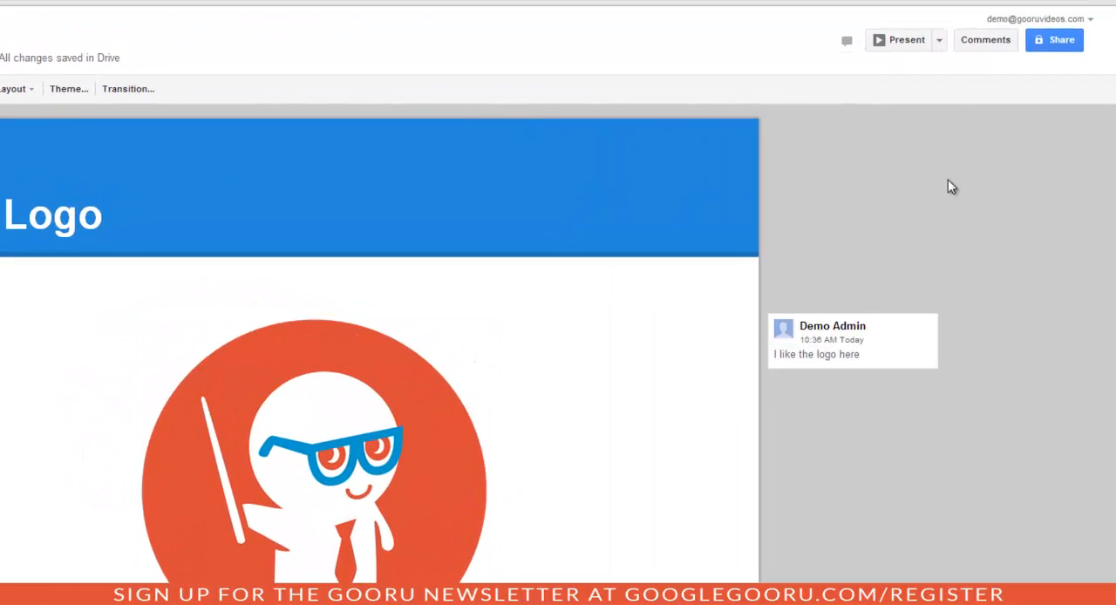
Show the full comments list with its notification options All, Replies to you and None.
left_click(985, 39)
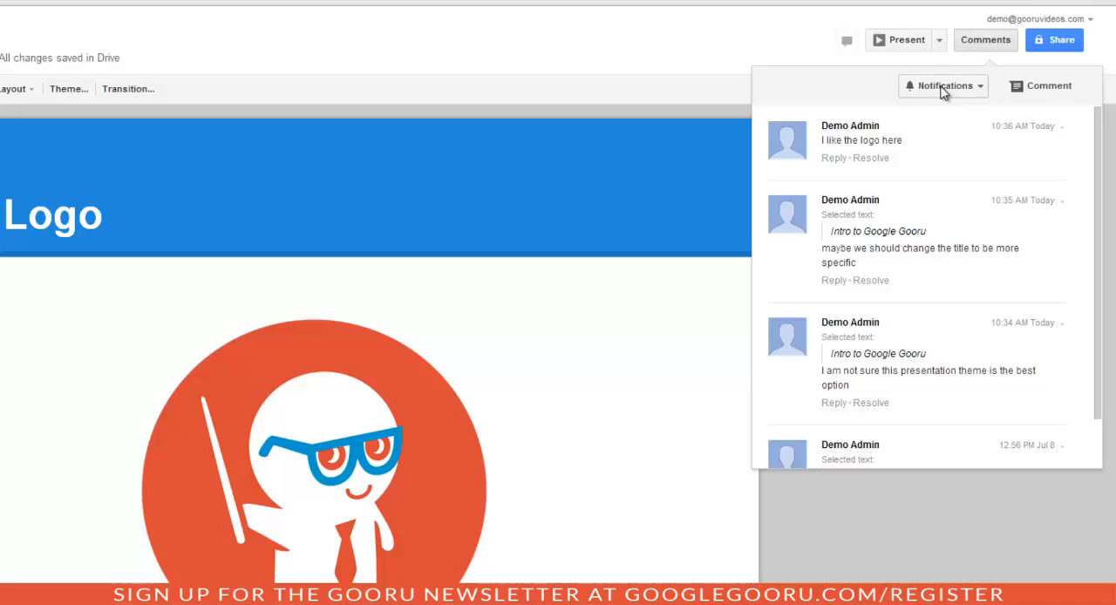
left_click(942, 86)
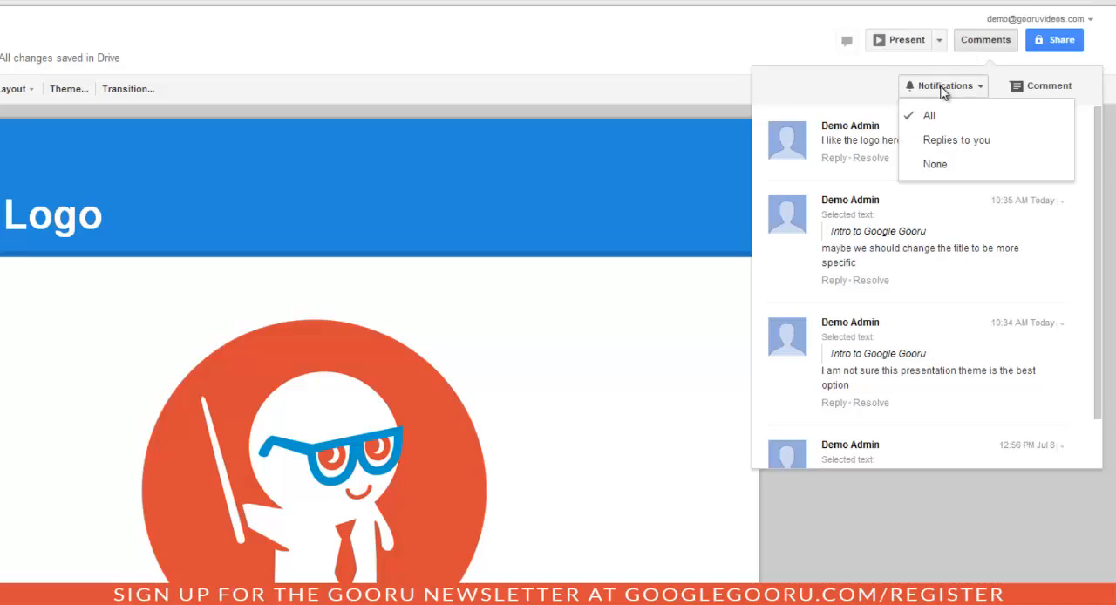
mouse_move(975, 91)
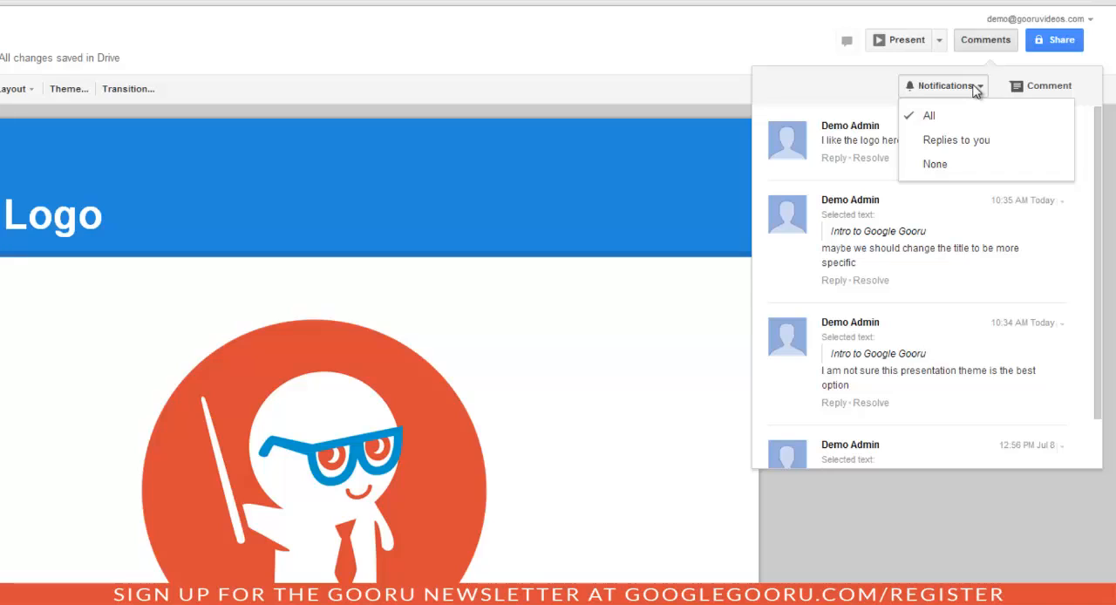
mouse_move(876, 83)
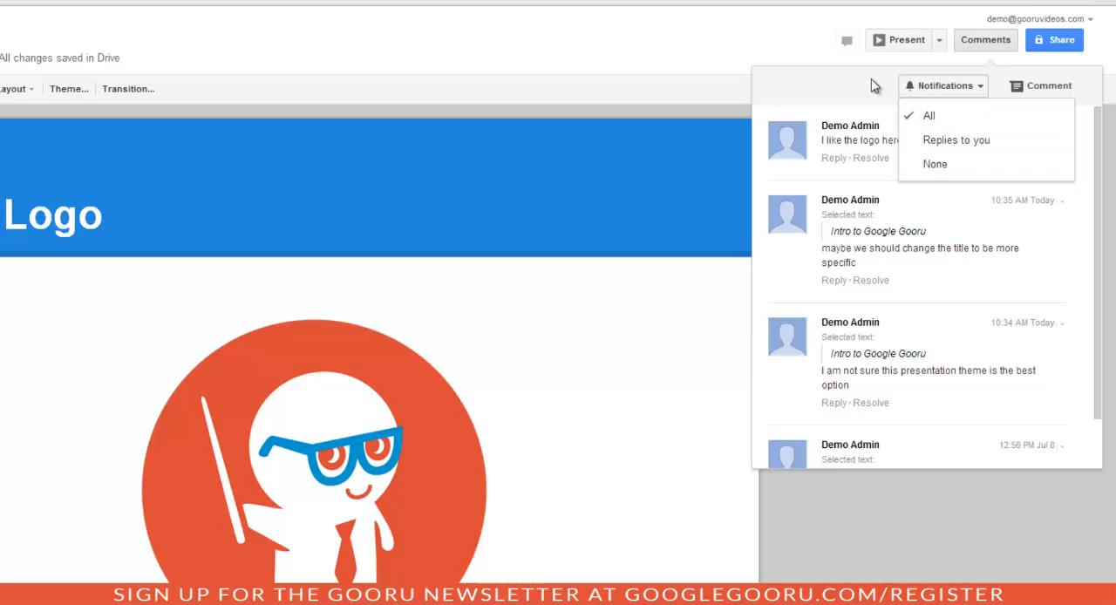
mouse_move(906, 98)
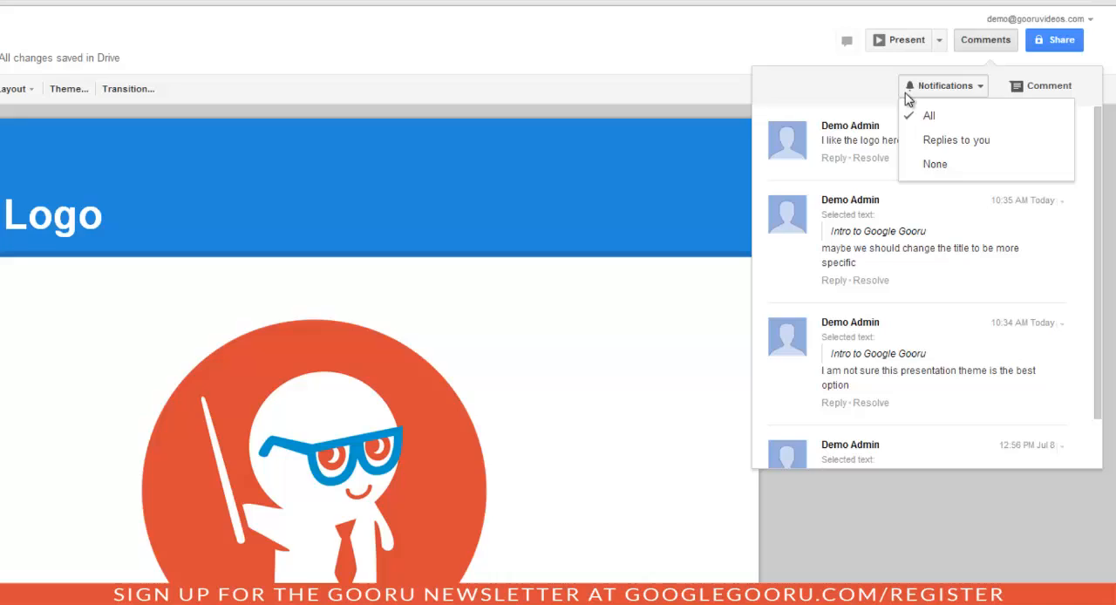